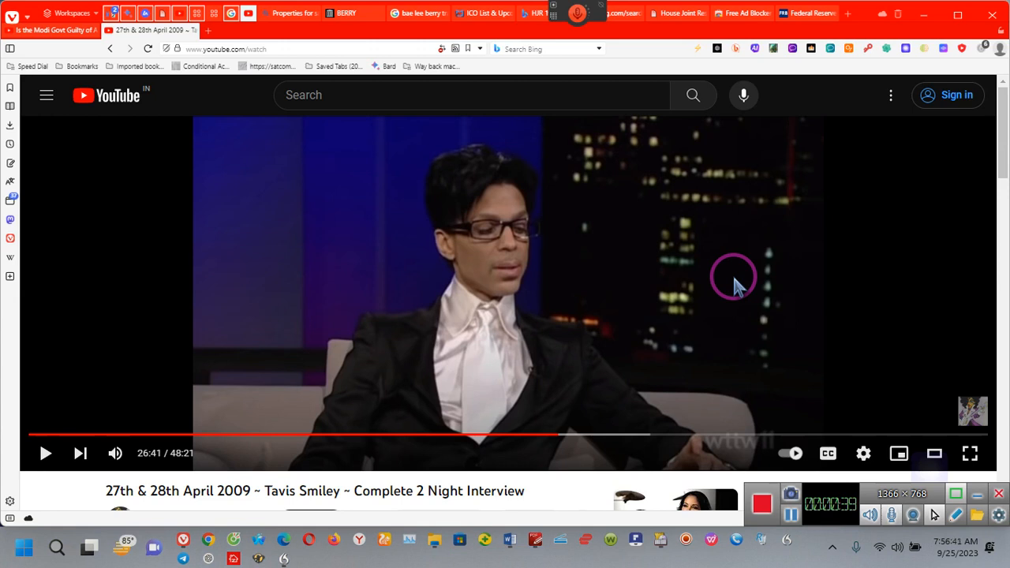
mouse_move(841, 304)
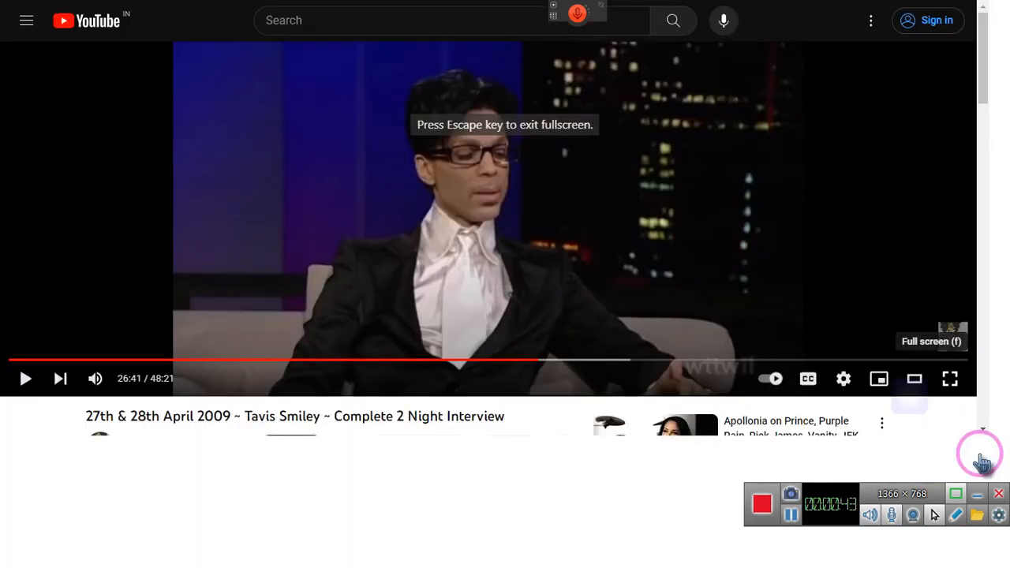
Step: Put the Tavis Smiley interview into full-screen mode and let it play to 29:02
left_click(951, 379)
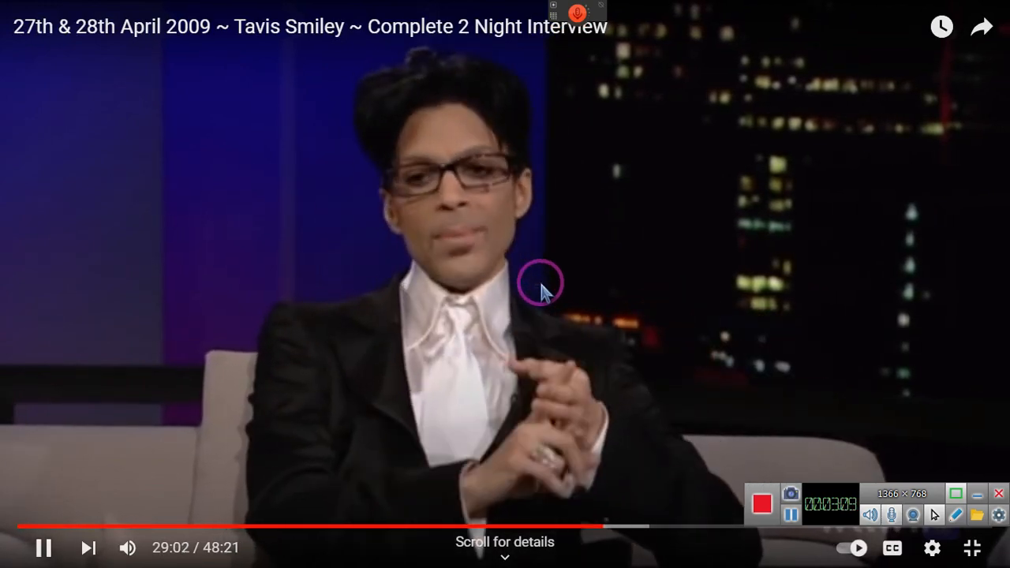
left_click(972, 548)
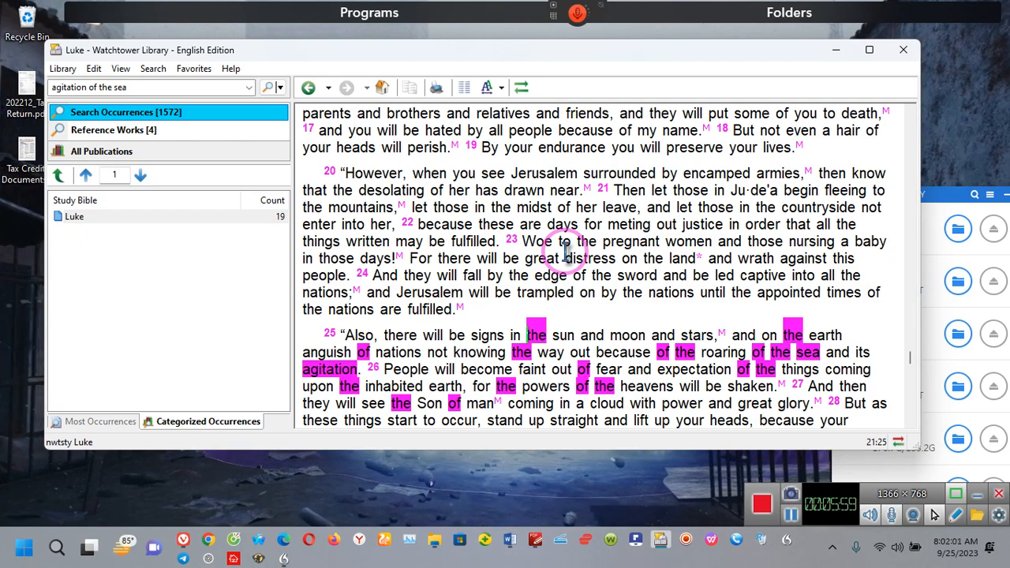
Step: Review the Luke 21:25 search hits on sea agitation, then close Watchtower Library
scroll("down", 3)
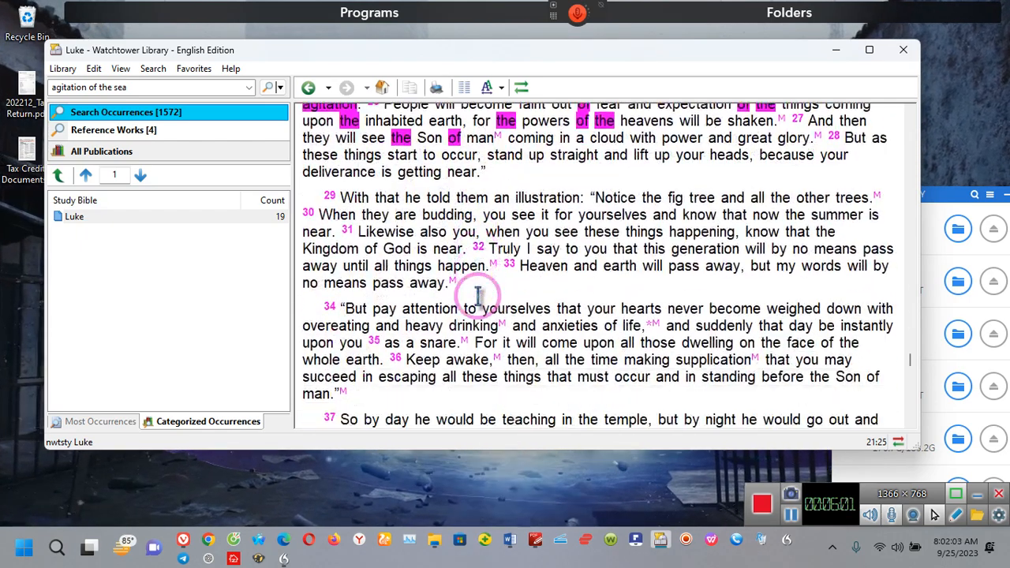
scroll("up", 3)
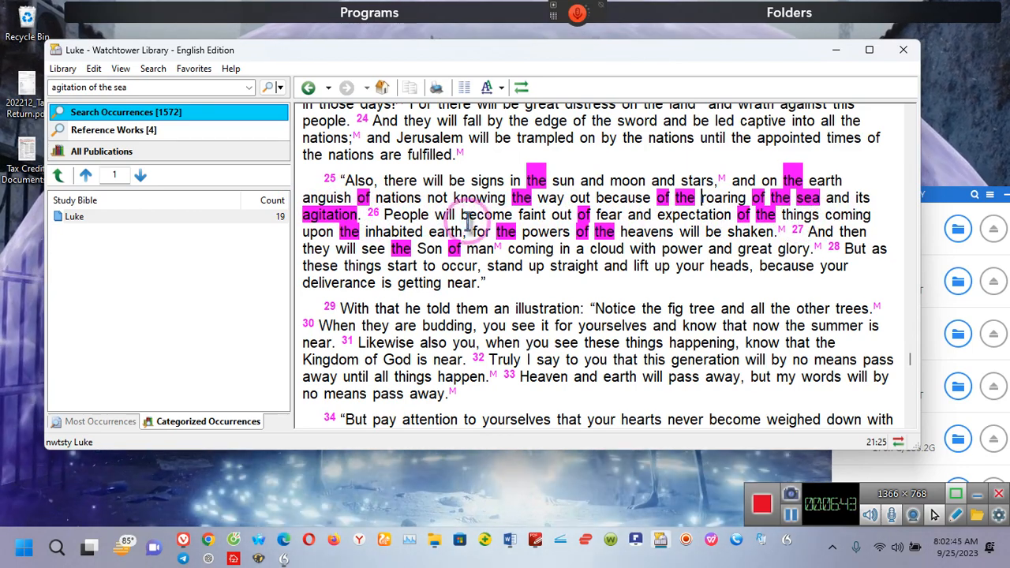
mouse_move(758, 232)
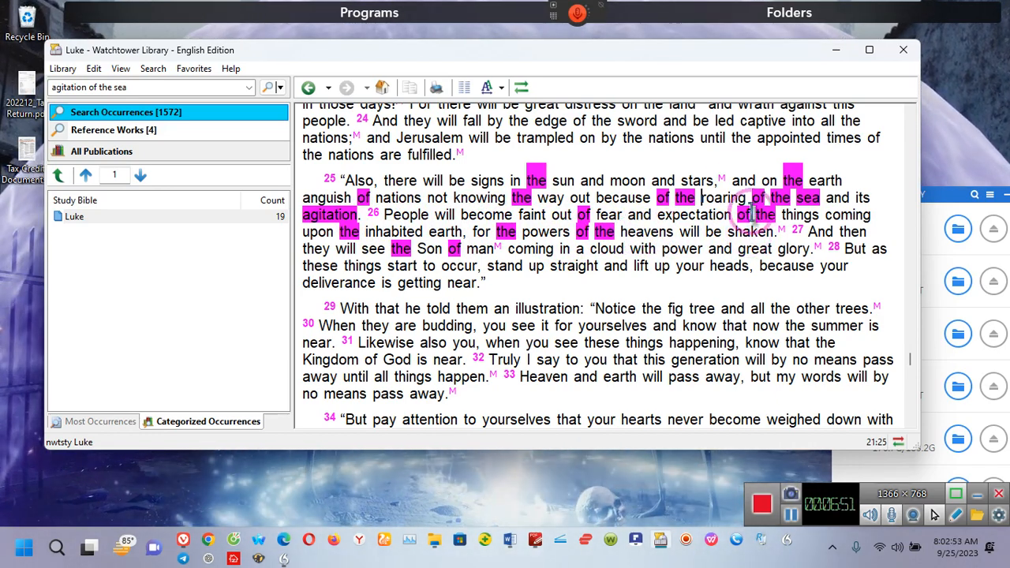
mouse_move(620, 162)
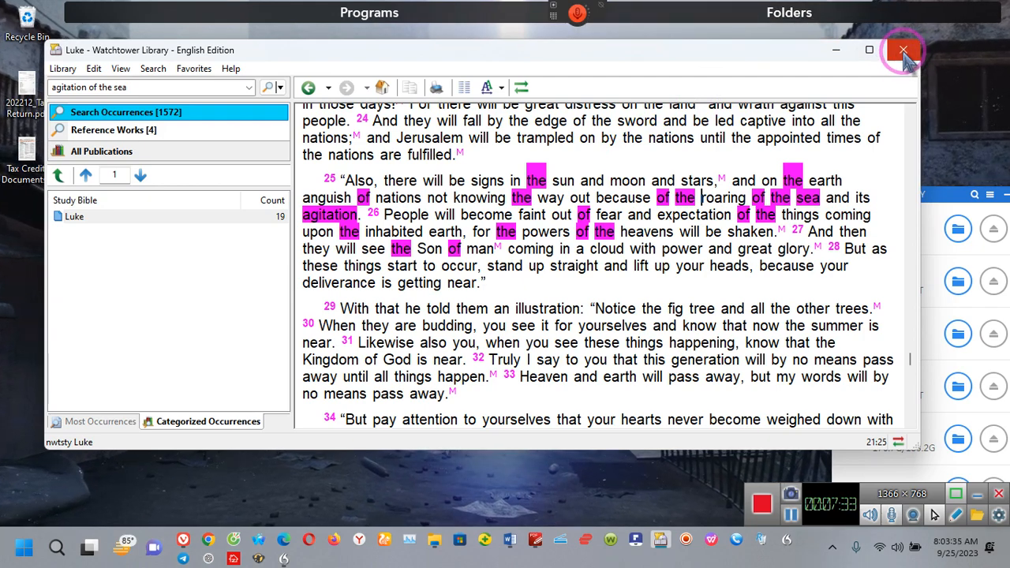
left_click(904, 49)
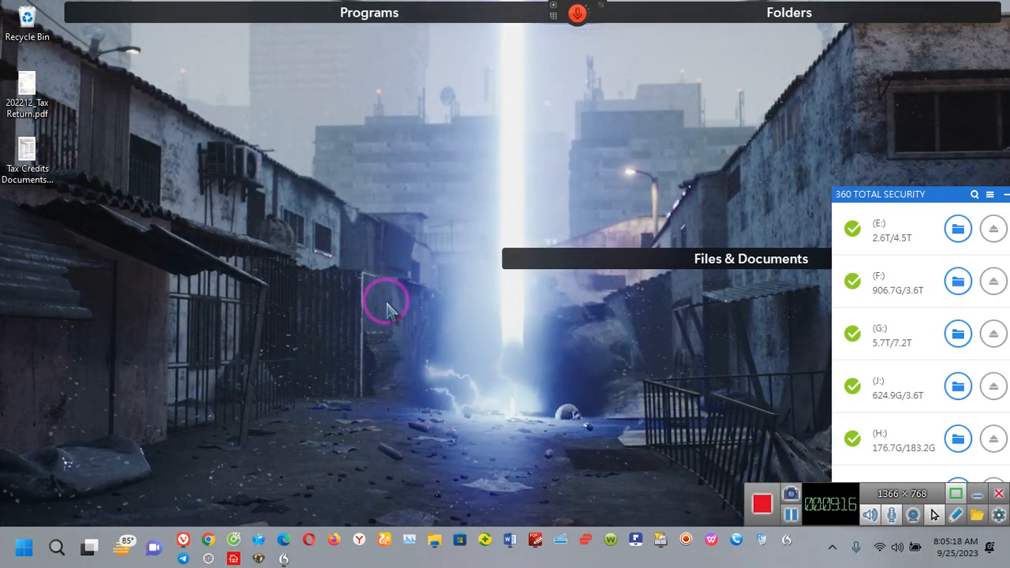
mouse_move(694, 431)
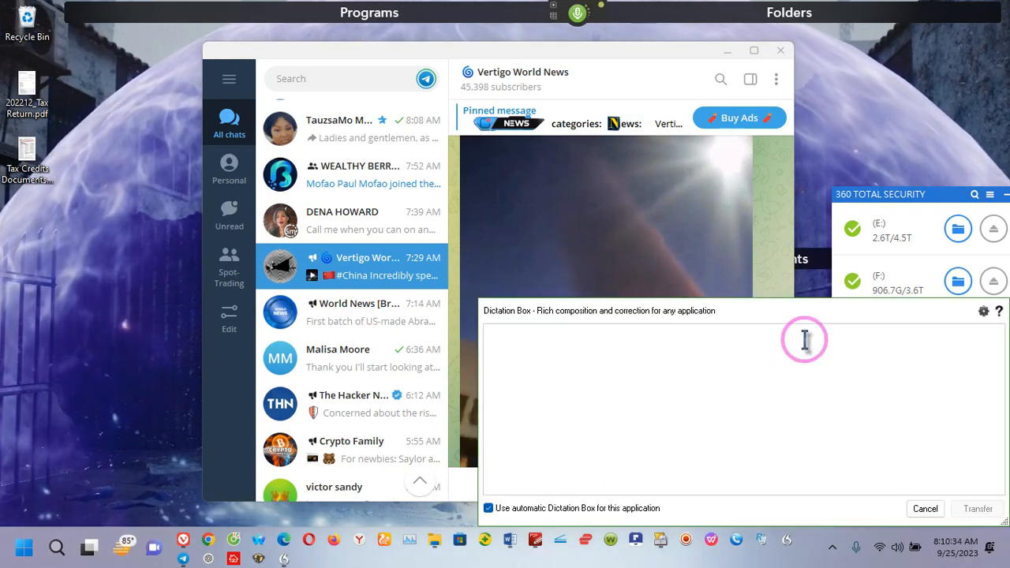
Step: Dismiss the dictated 'Ladies and gentlemen' text and play the Cape Town red cloud video inline
type("All right let us get this straight. Ladies and gentlemen, sorry I got a turnoff to voice recognition")
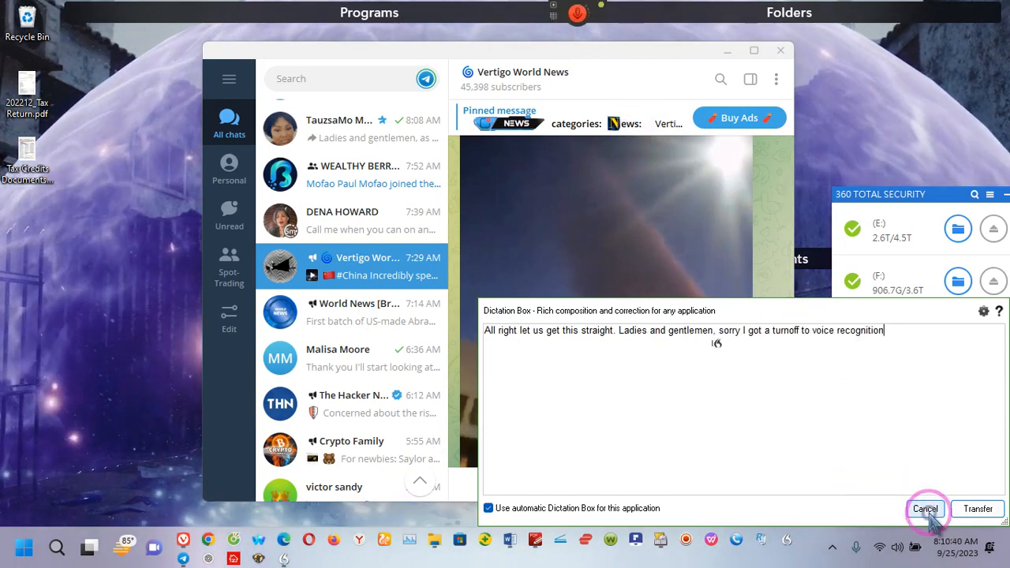
left_click(925, 509)
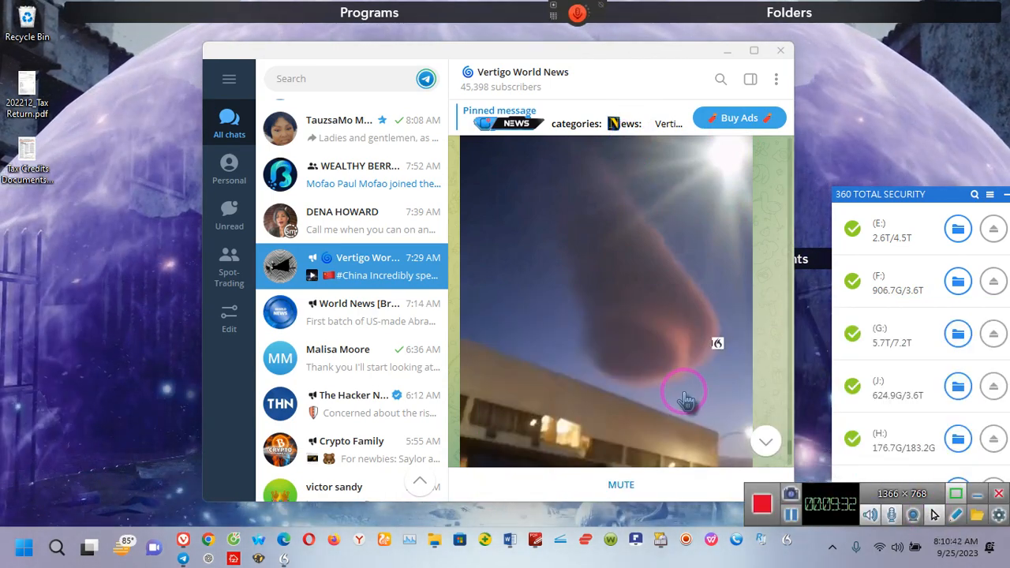
mouse_move(572, 316)
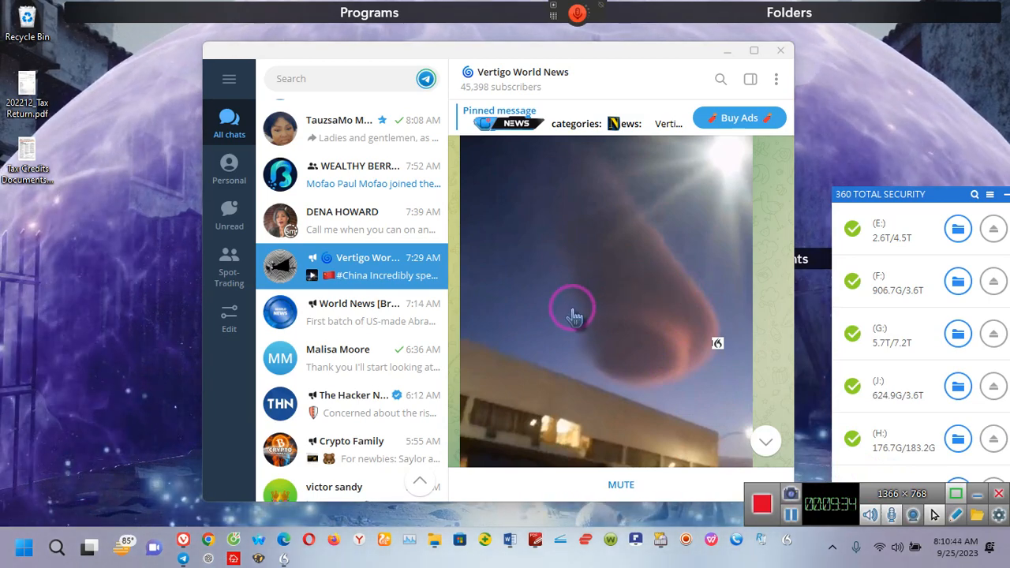
mouse_move(582, 355)
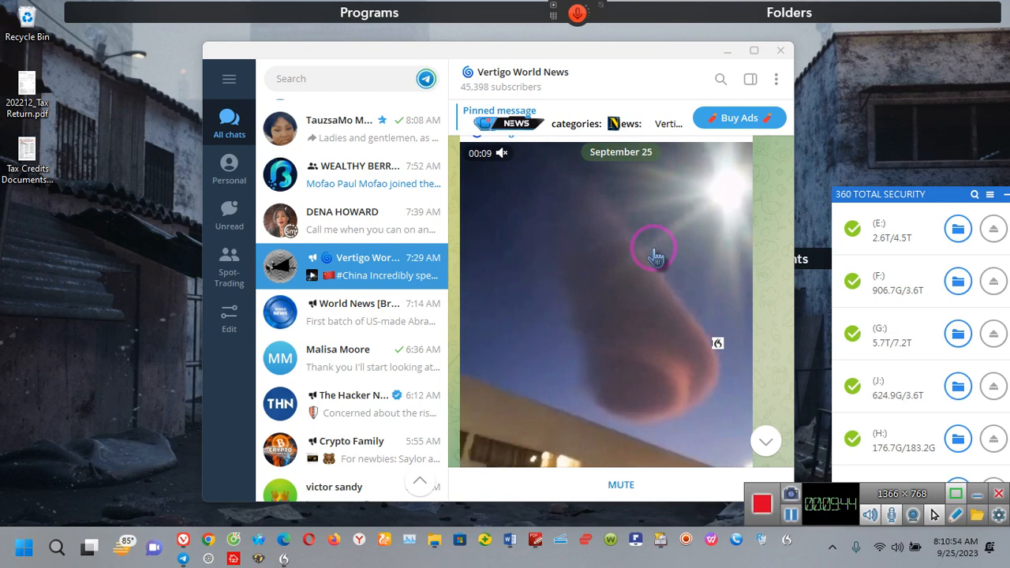
mouse_move(592, 239)
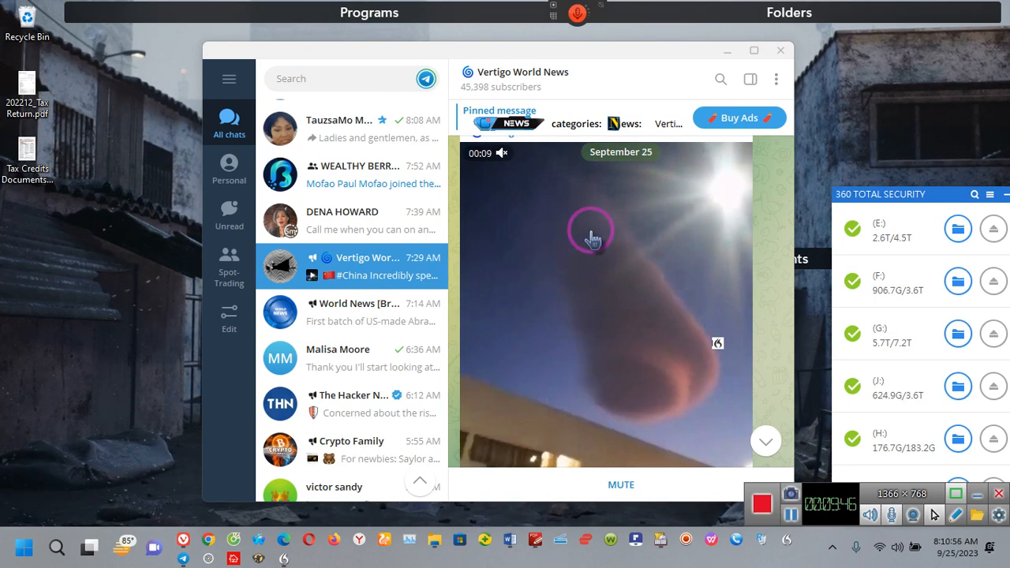
mouse_move(563, 332)
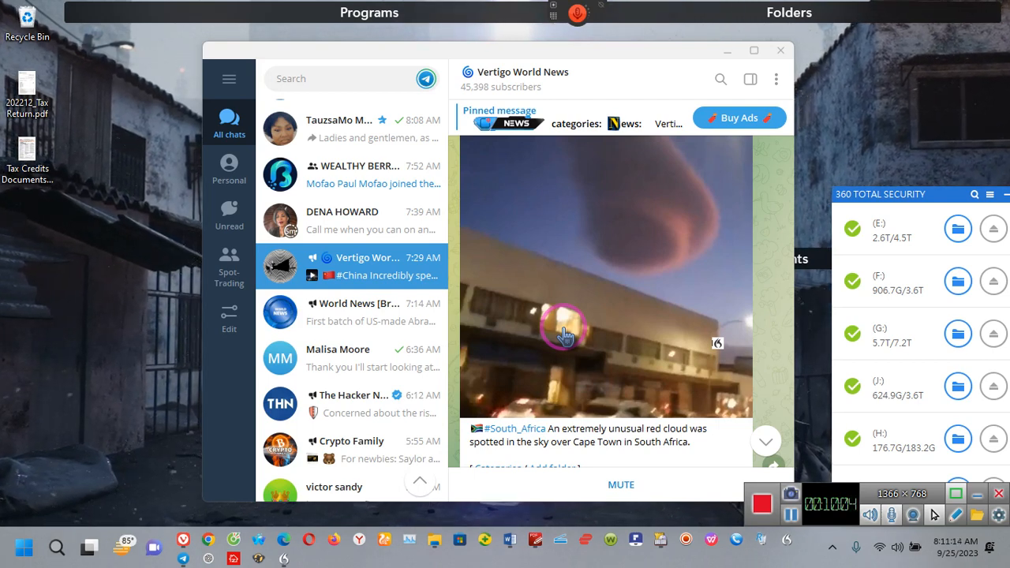
left_click(565, 330)
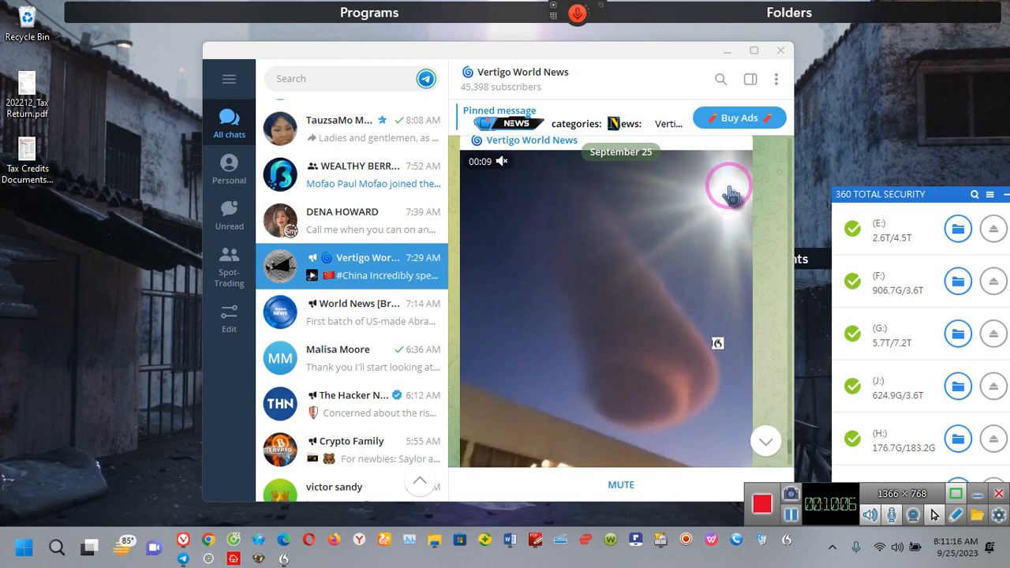
mouse_move(693, 220)
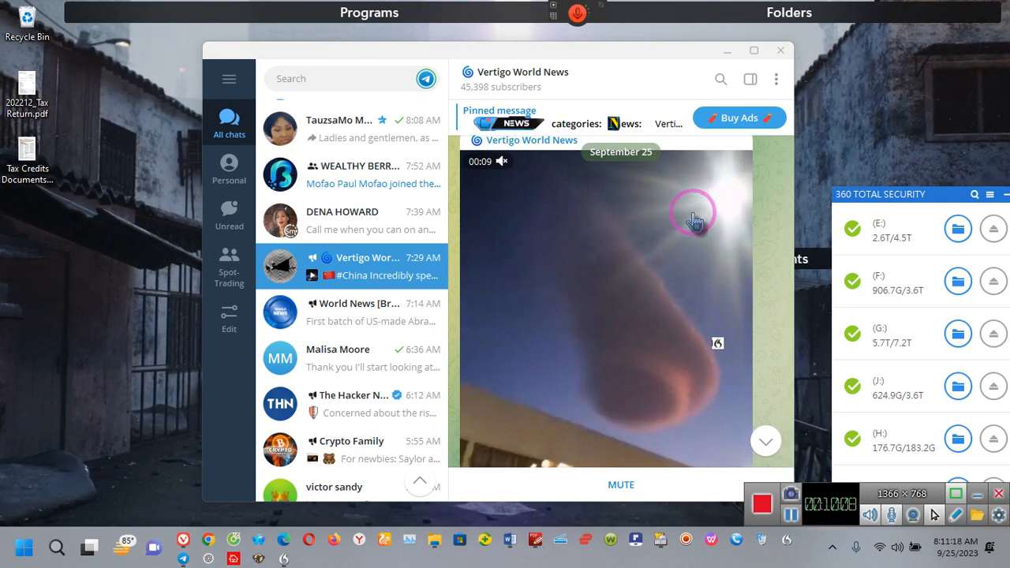
mouse_move(733, 196)
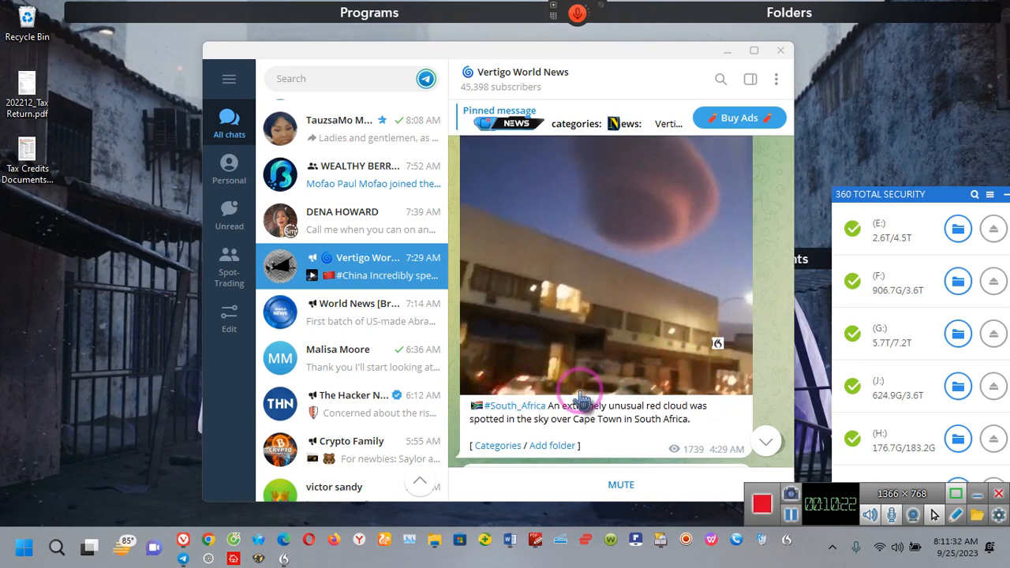
mouse_move(573, 304)
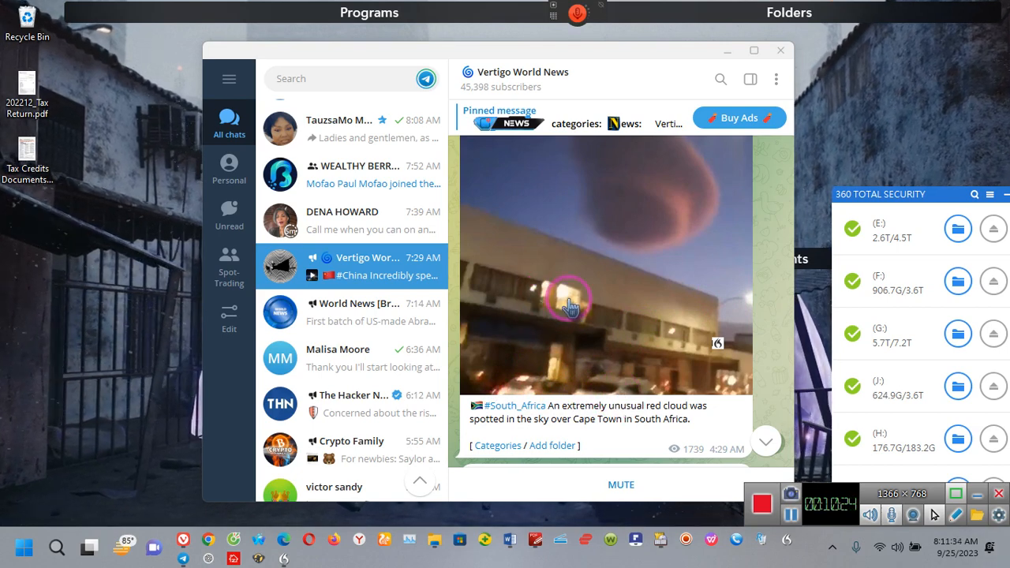
mouse_move(655, 296)
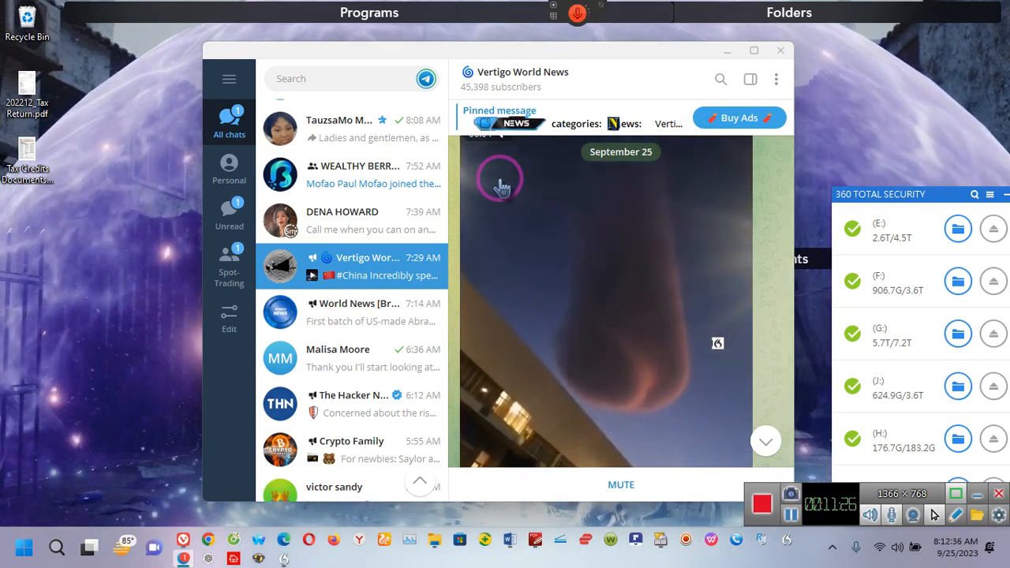
mouse_move(635, 298)
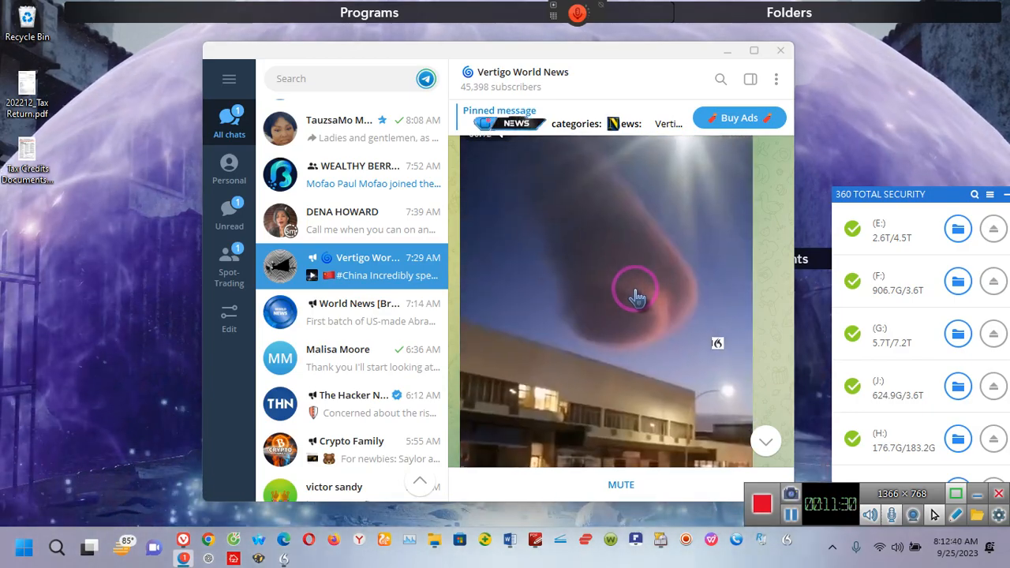
Step: Open the Cape Town red cloud video in Telegram's full-size media viewer
left_click(638, 296)
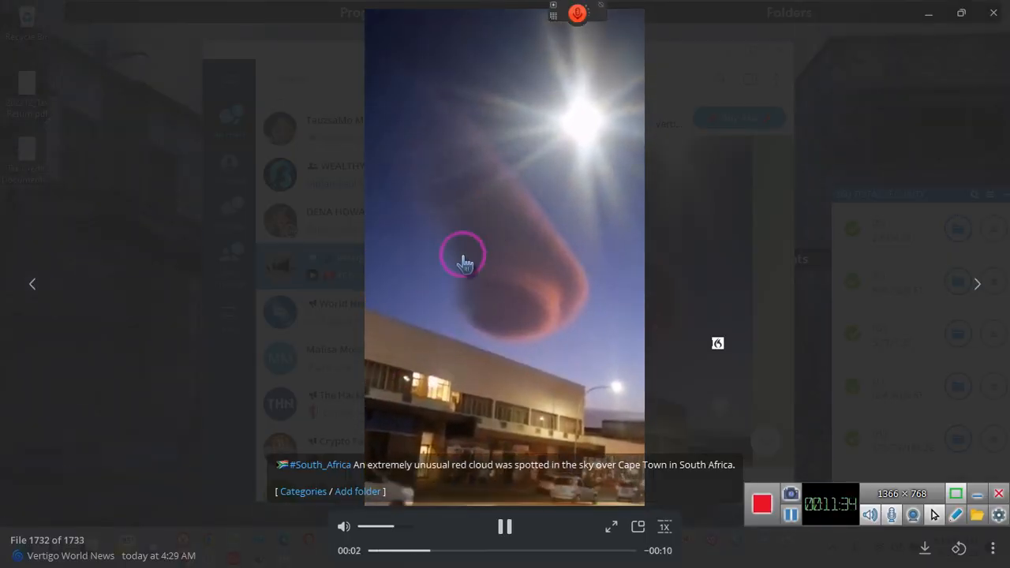
mouse_move(418, 130)
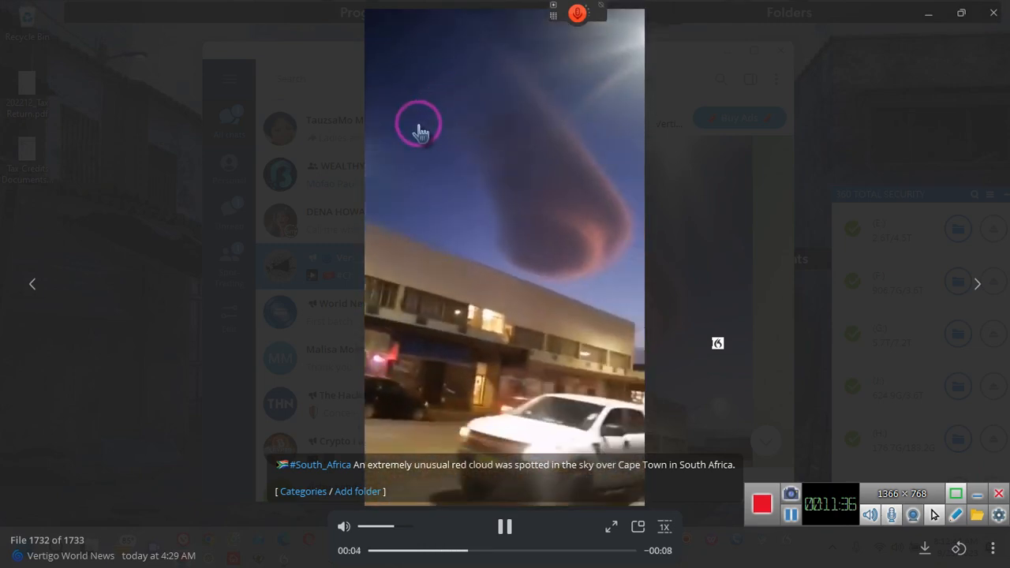
mouse_move(591, 195)
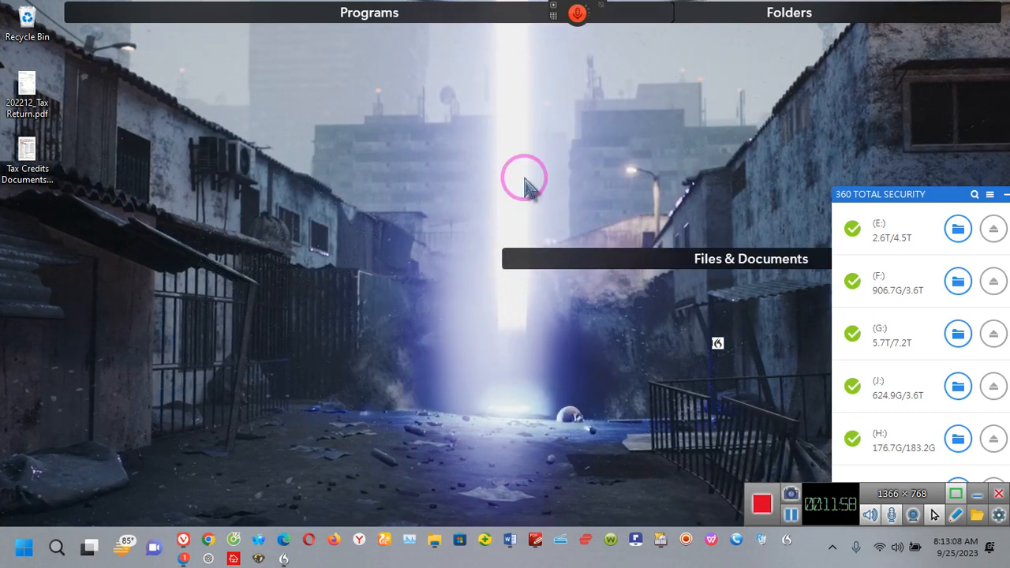
mouse_move(407, 331)
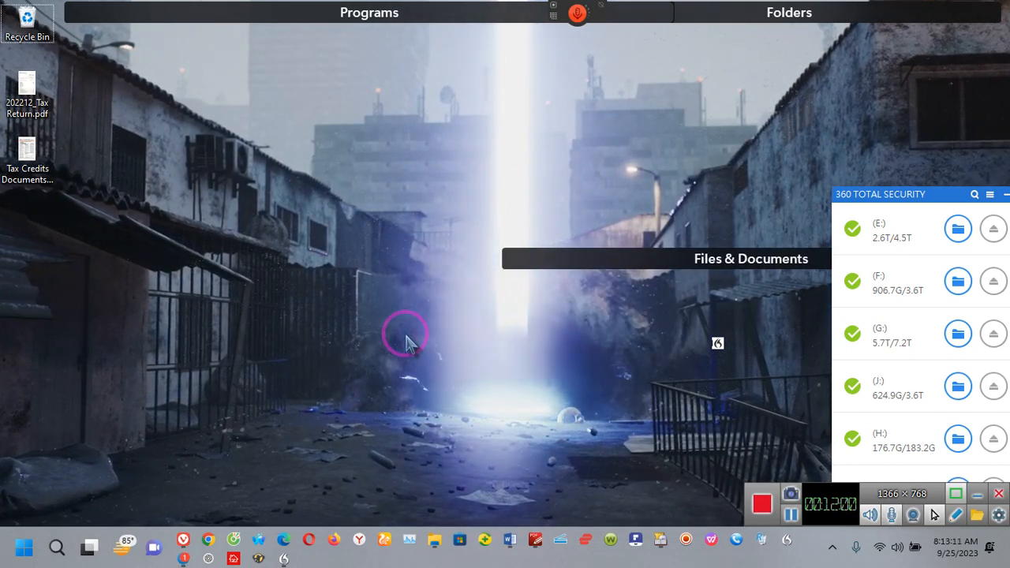